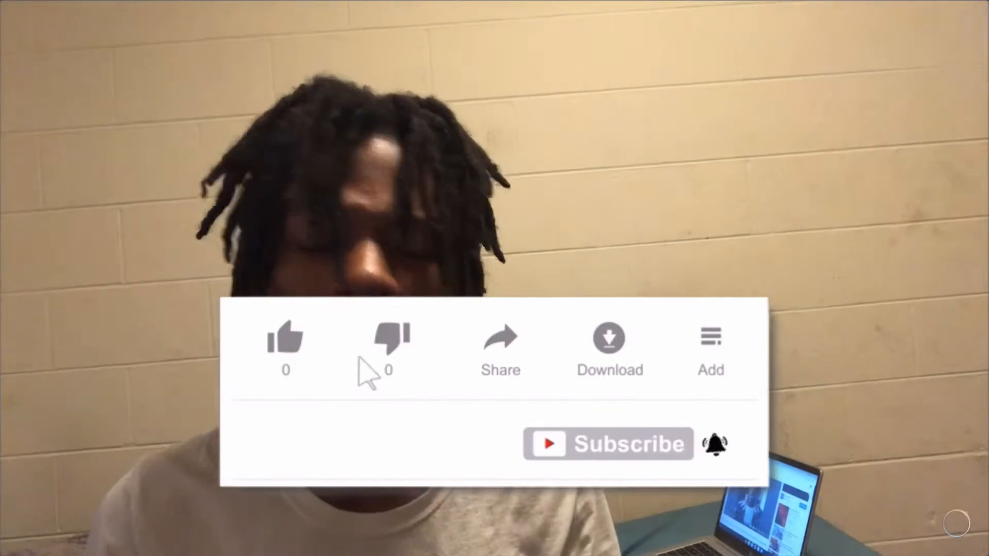
# Step: Enter the Gmail address on tomocredit.com and submit it with Apply Now
pyautogui.click(285, 338)
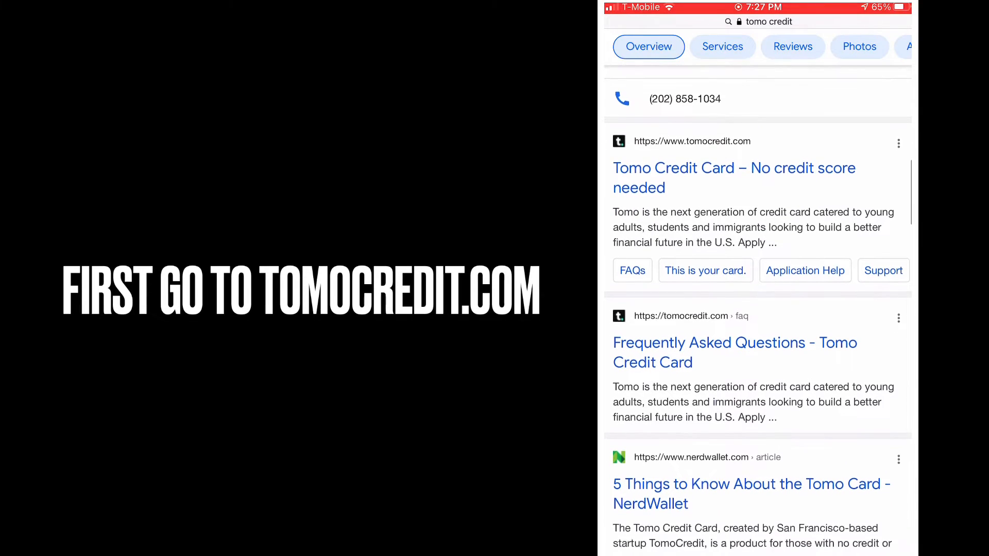
pyautogui.click(733, 179)
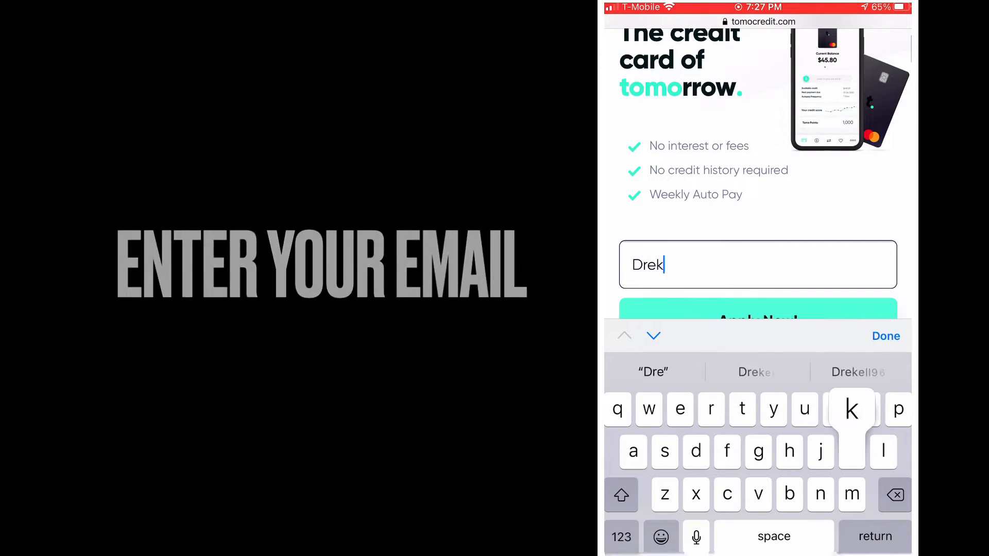
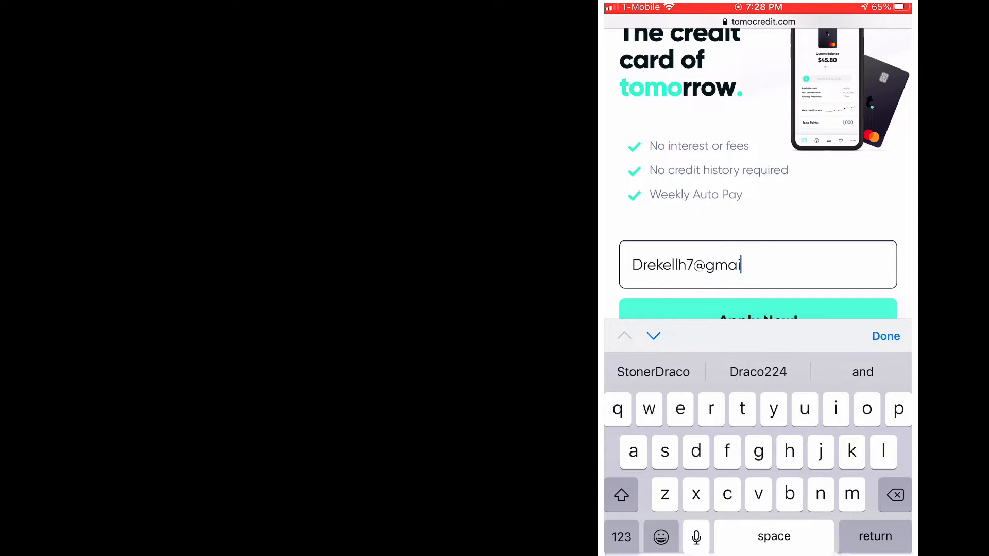
pyautogui.click(886, 336)
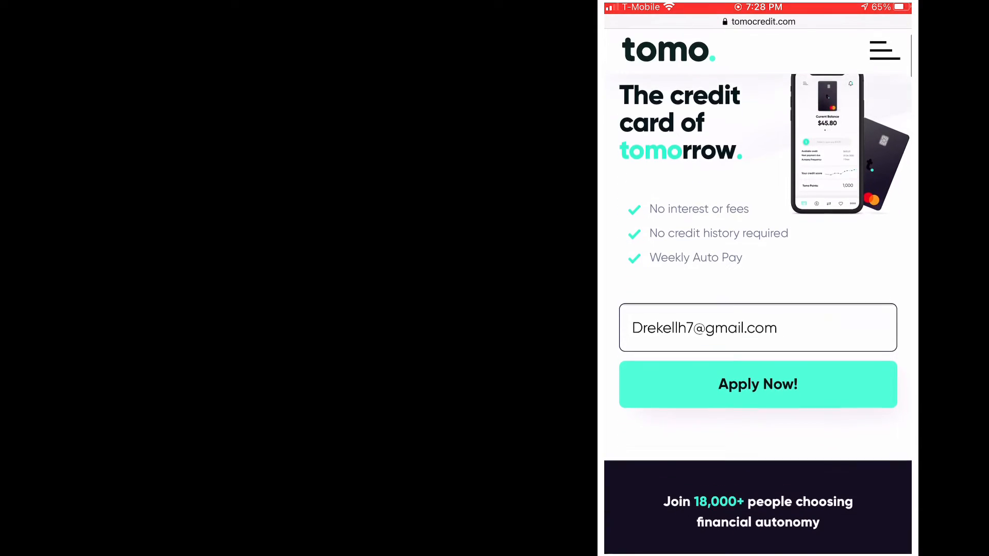
pyautogui.click(758, 385)
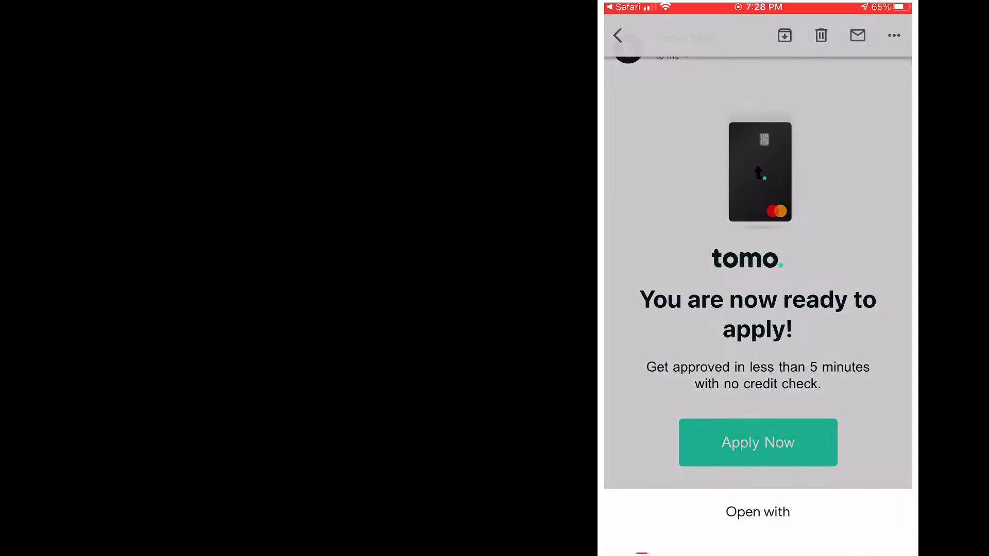
# Step: Follow the email's Apply Now link into Safari, landing on Create your account
pyautogui.click(757, 442)
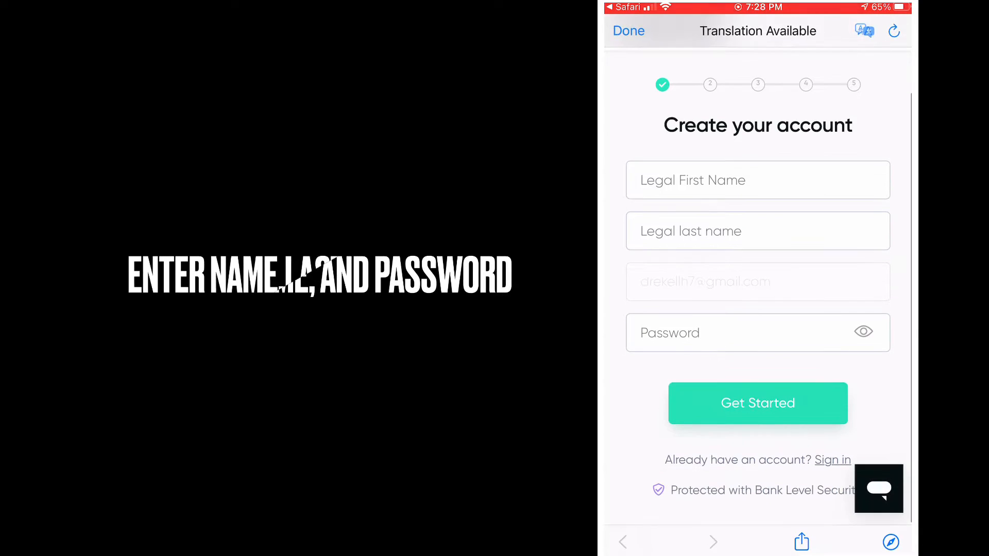
pyautogui.click(757, 179)
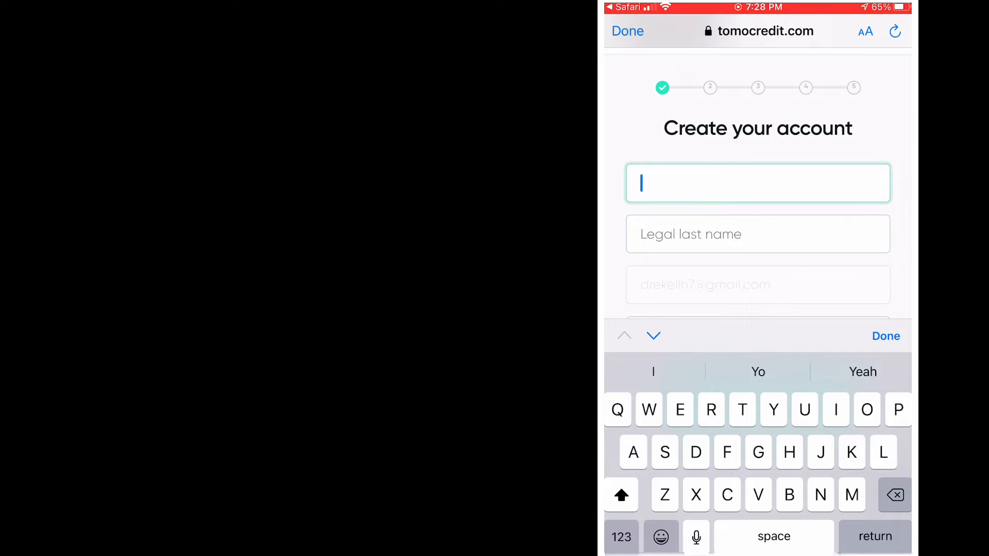
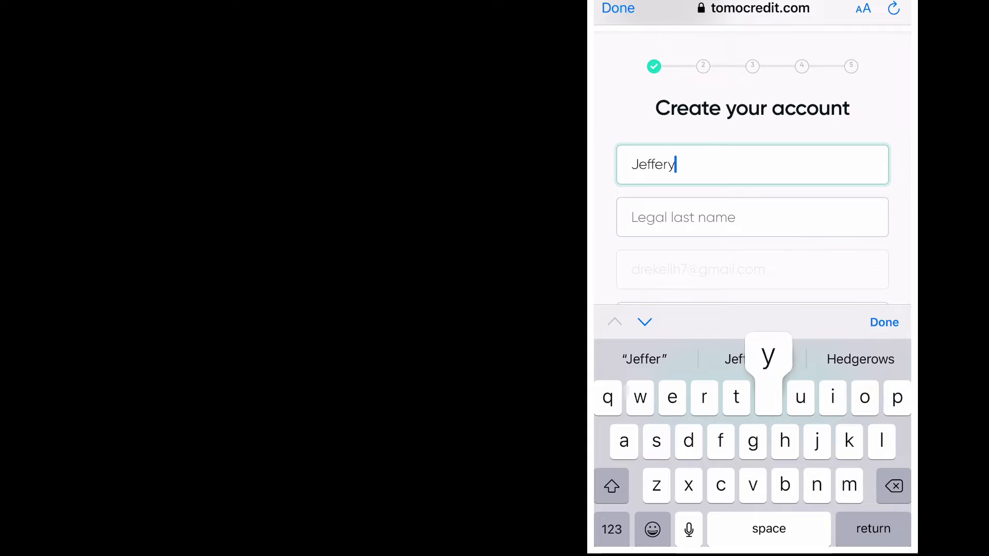
pyautogui.click(751, 218)
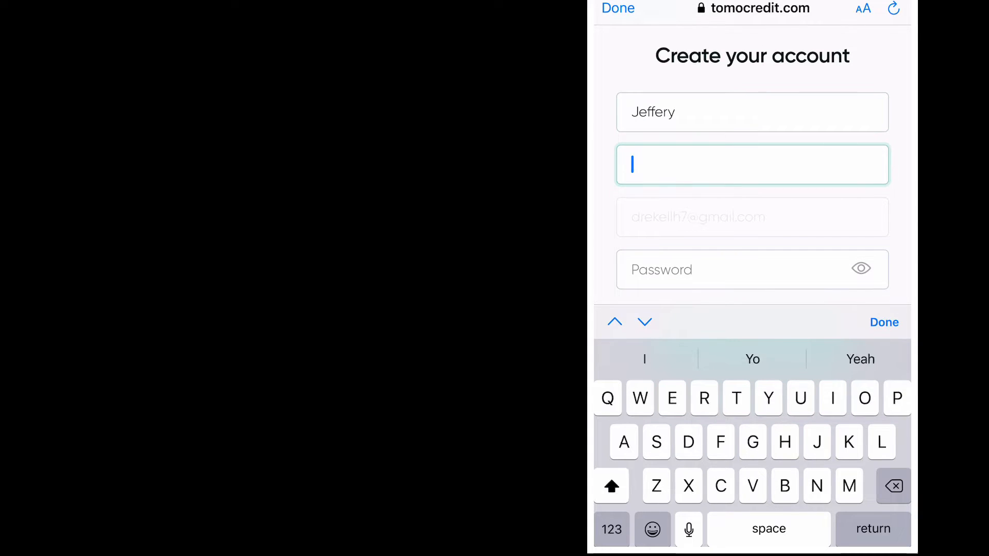
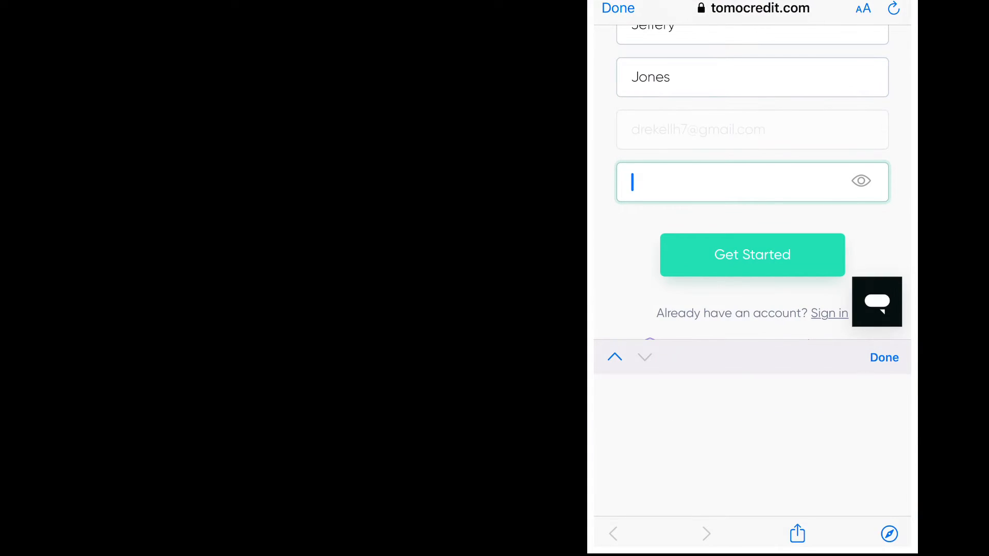
pyautogui.write('password')
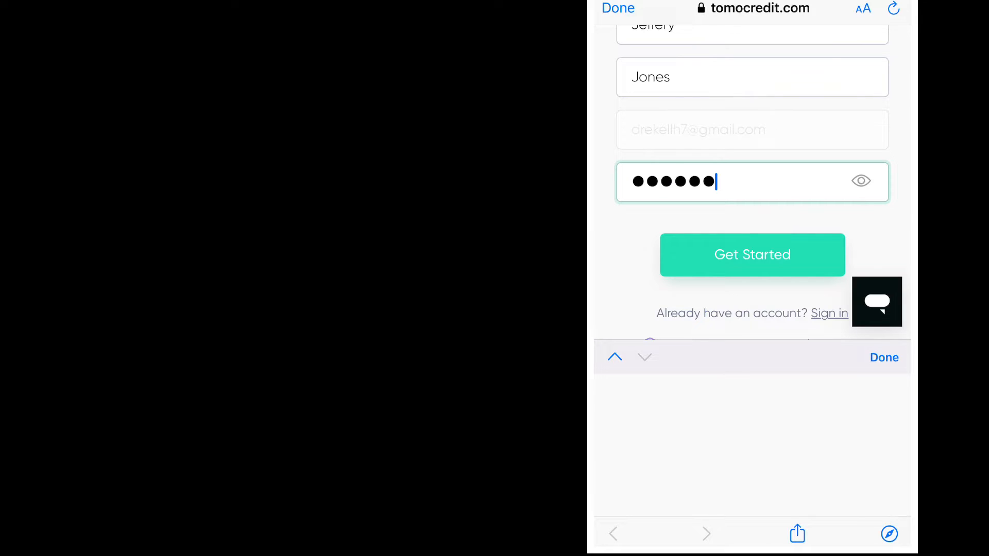
pyautogui.click(752, 255)
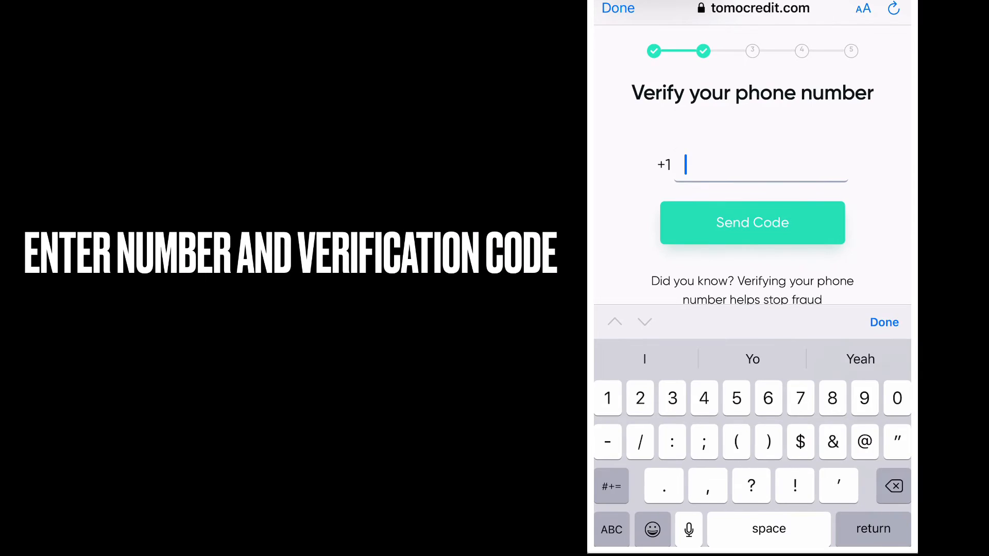
# Step: Submit phone number (423) 475… , request the code and enter the texted verification code
pyautogui.write('(423) 475')
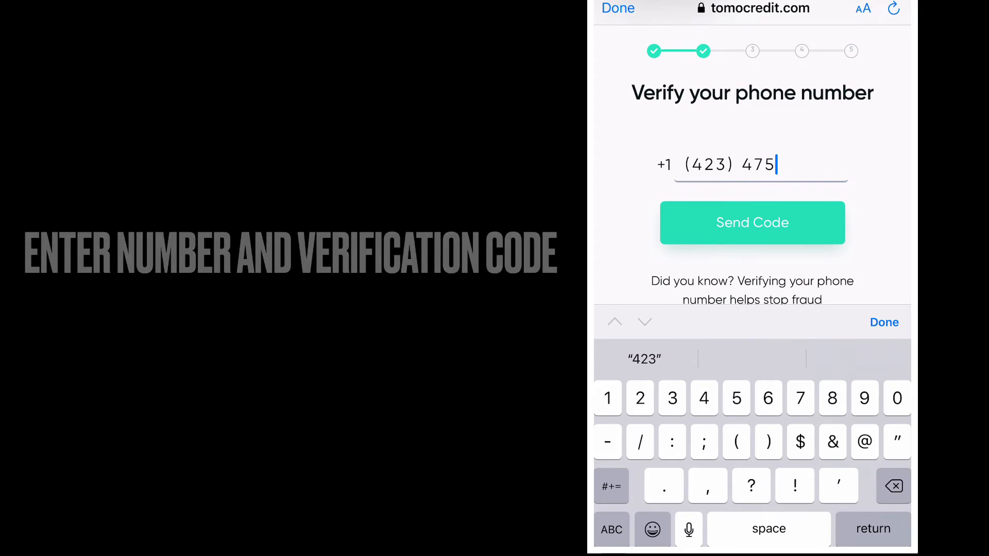
pyautogui.click(752, 223)
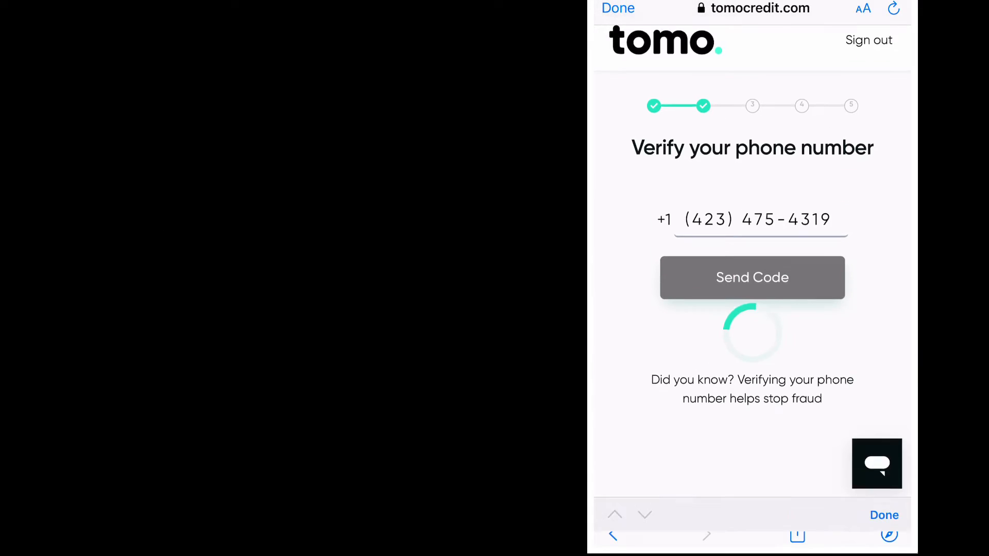
pyautogui.click(752, 277)
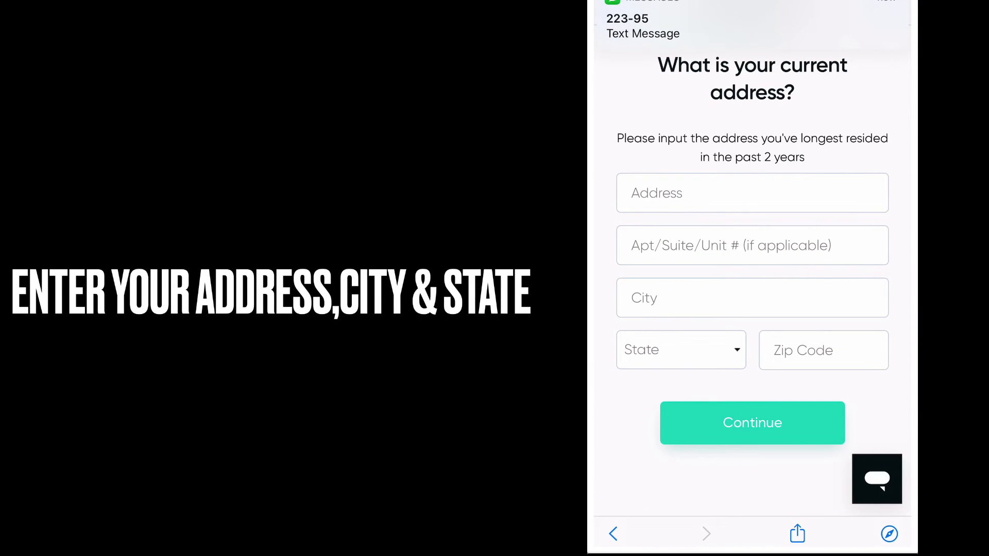
pyautogui.click(751, 193)
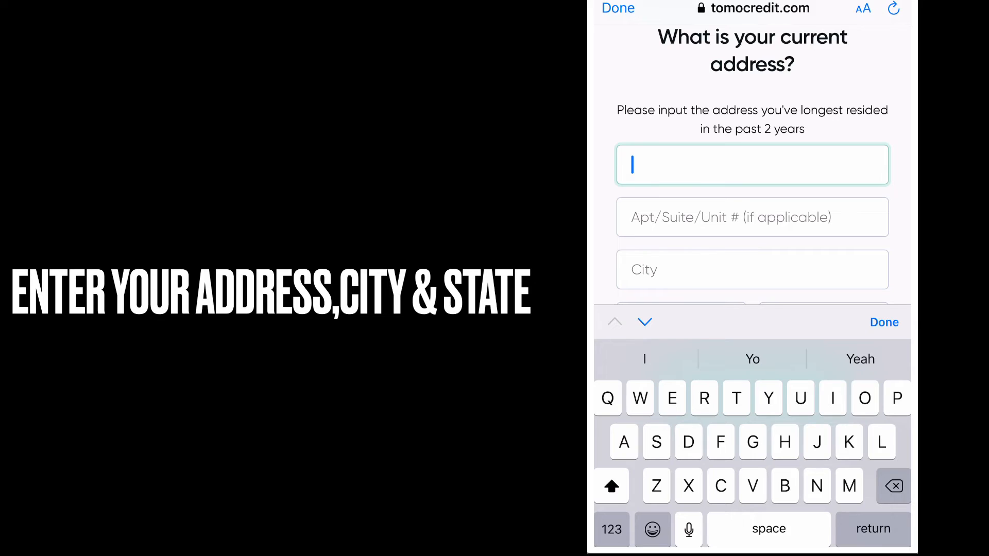
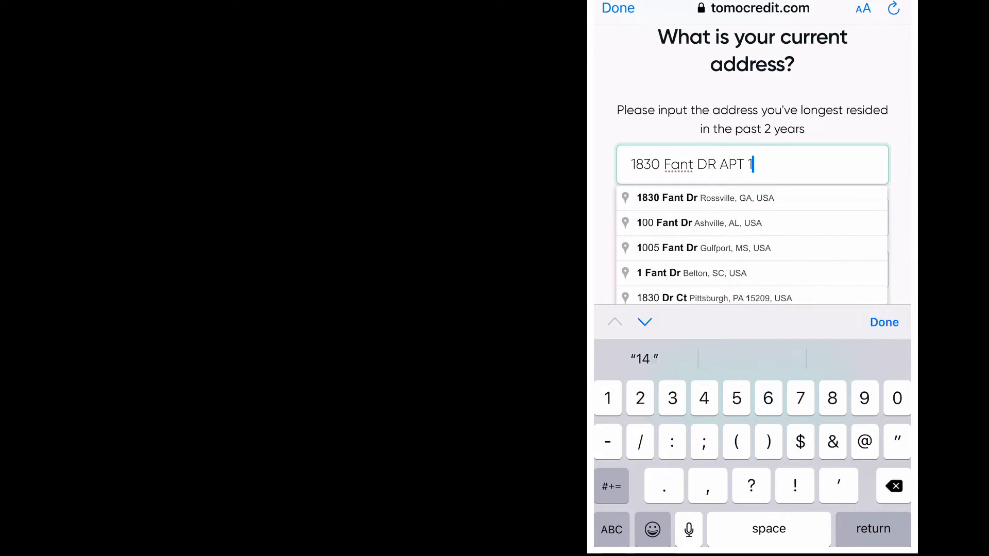
pyautogui.click(705, 197)
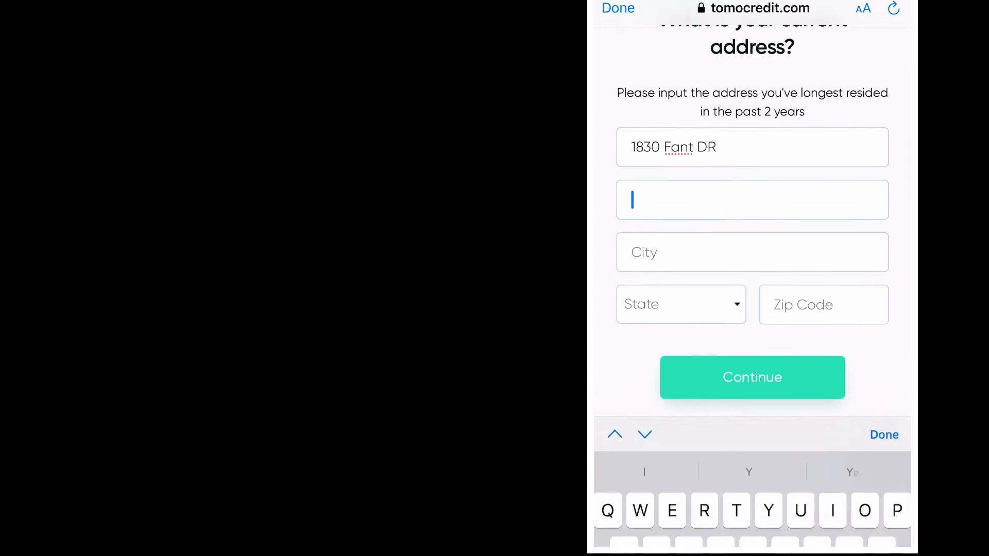
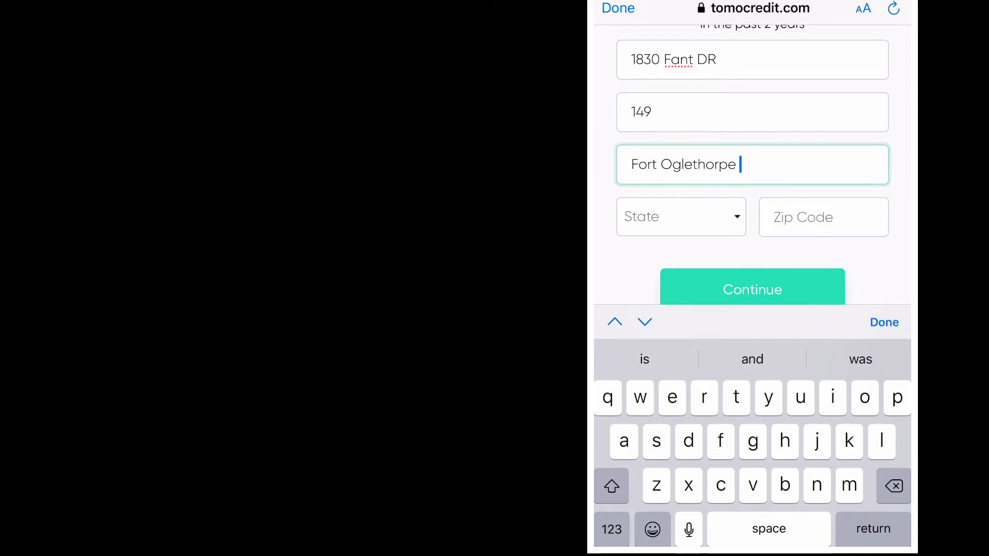
# Step: Choose Georgia as the state, enter zip 37410 and continue to identity verification
pyautogui.click(681, 216)
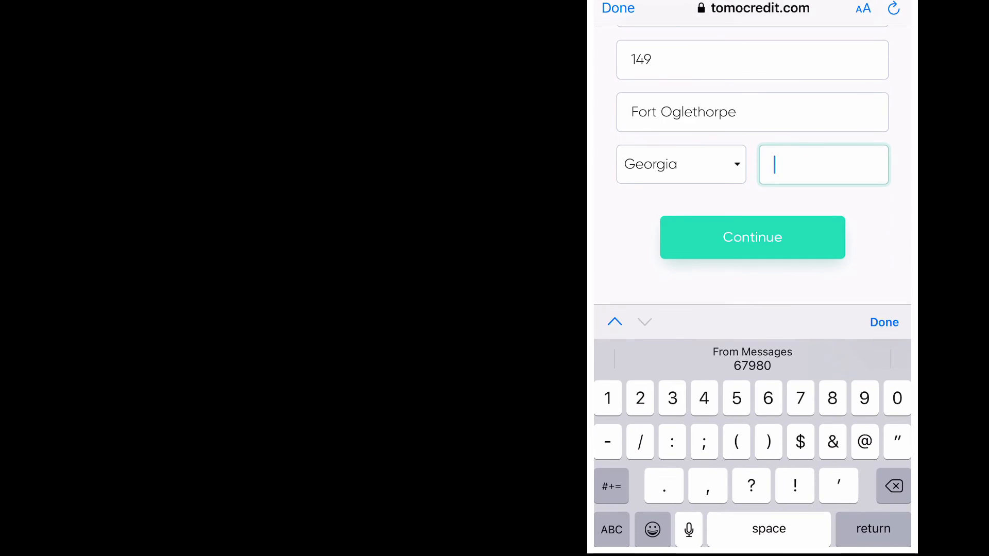
pyautogui.write('37410')
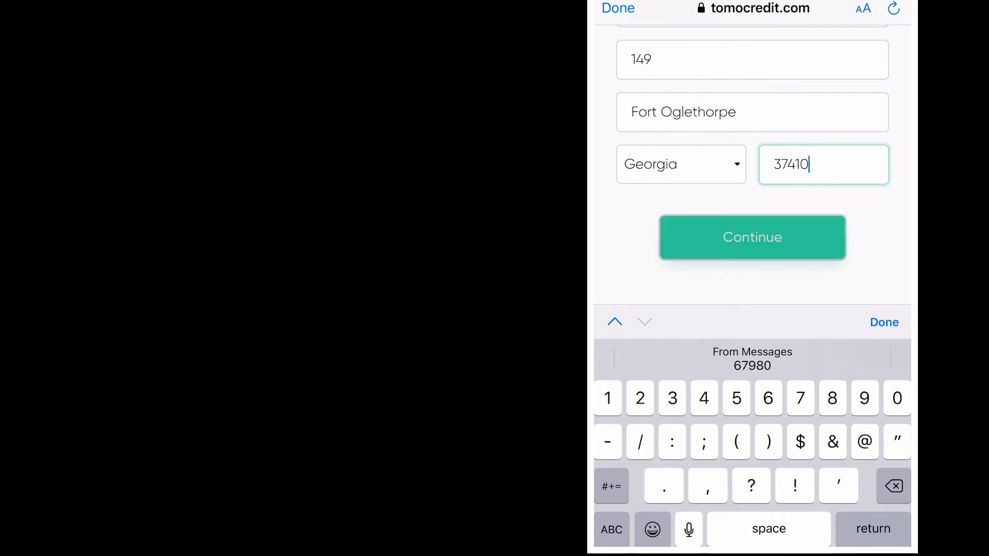
pyautogui.click(753, 238)
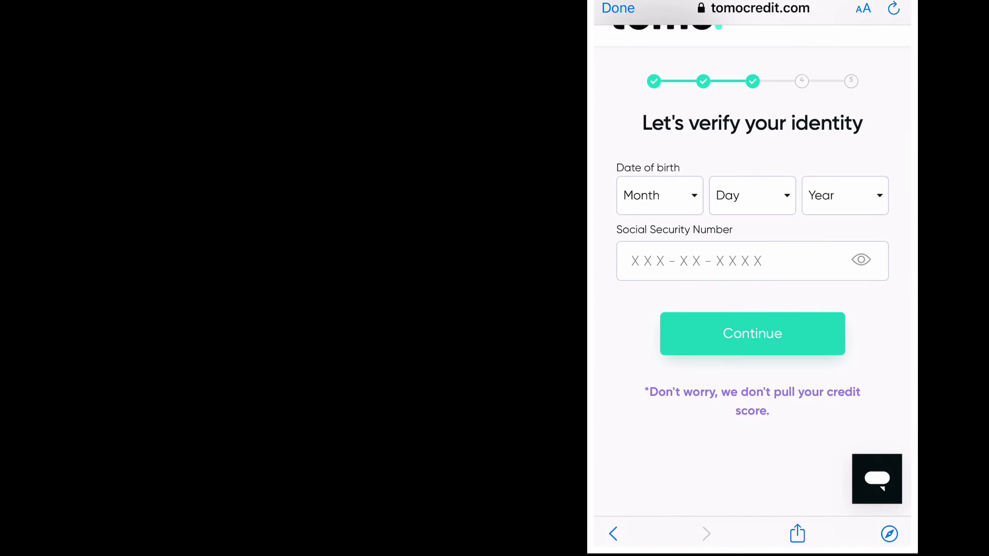
pyautogui.click(659, 195)
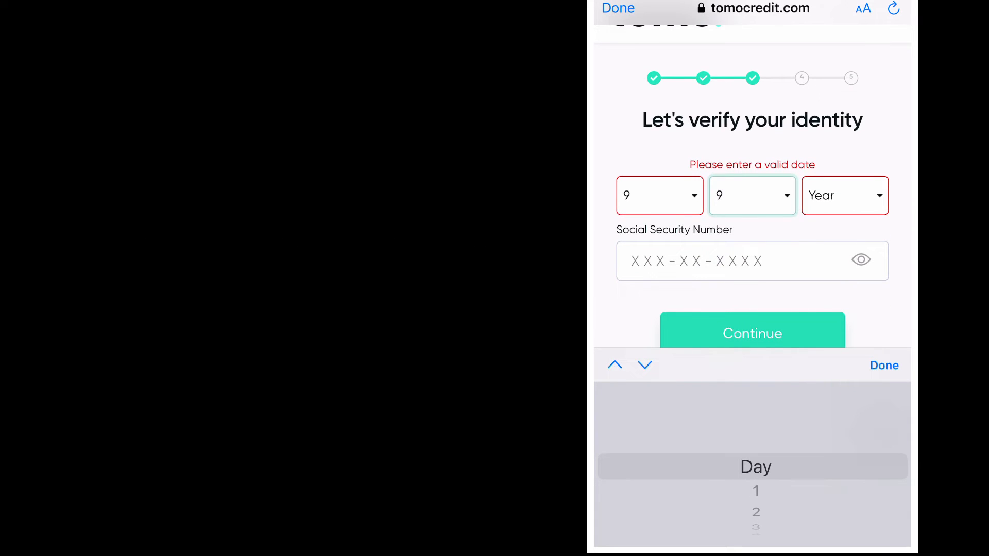
pyautogui.scroll(-3)
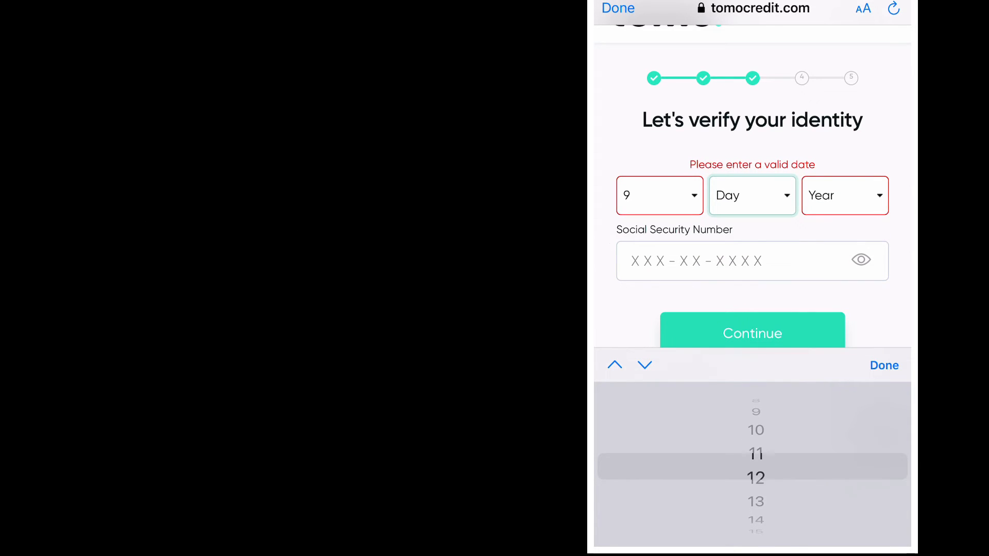
pyautogui.click(844, 195)
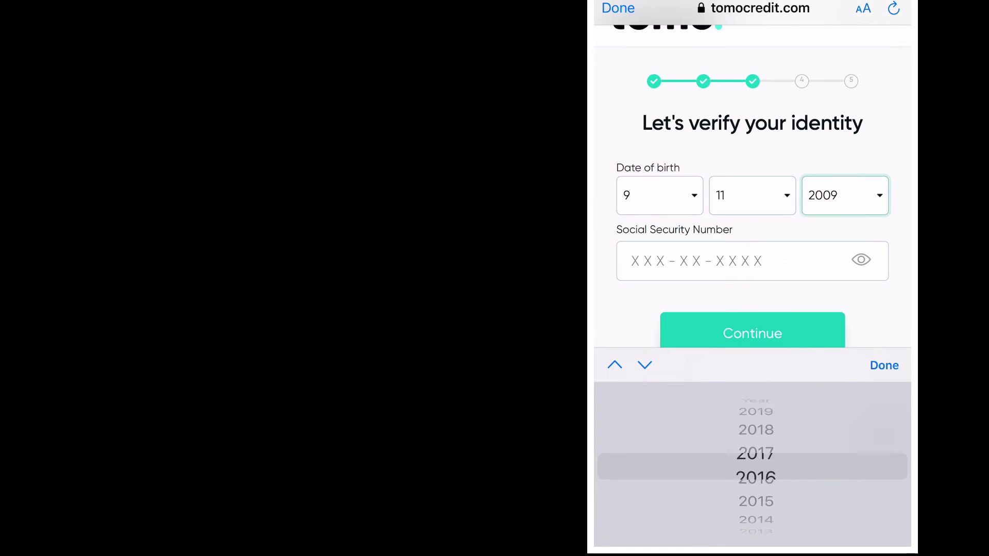
pyautogui.scroll(-3)
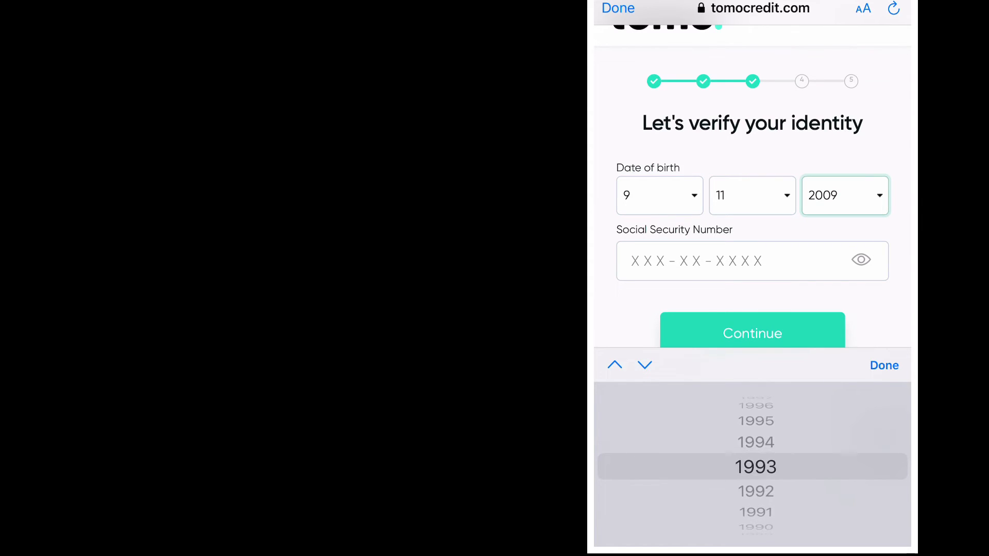
pyautogui.scroll(-3)
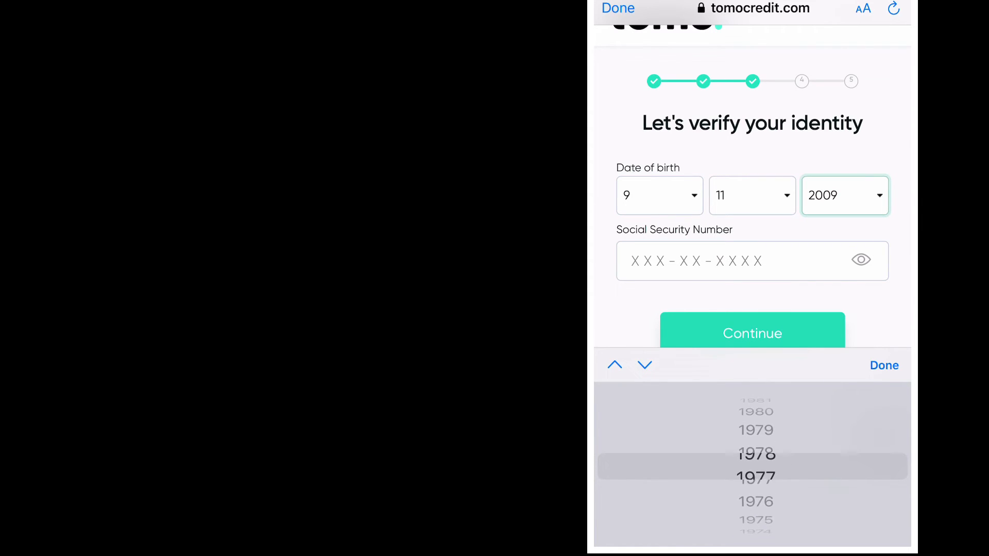
pyautogui.click(884, 364)
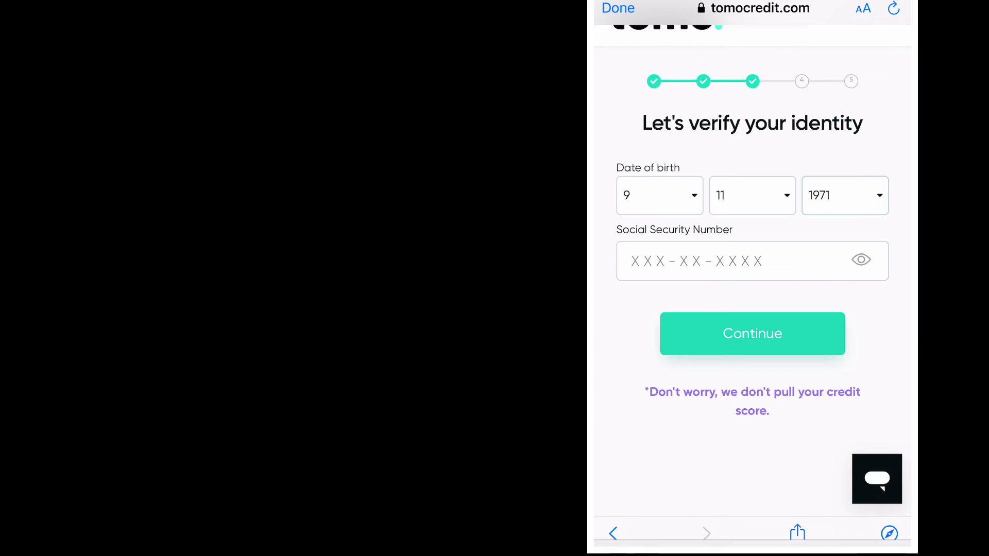
# Step: Enter the Social Security Number and continue to the Great! confirmation
pyautogui.click(725, 260)
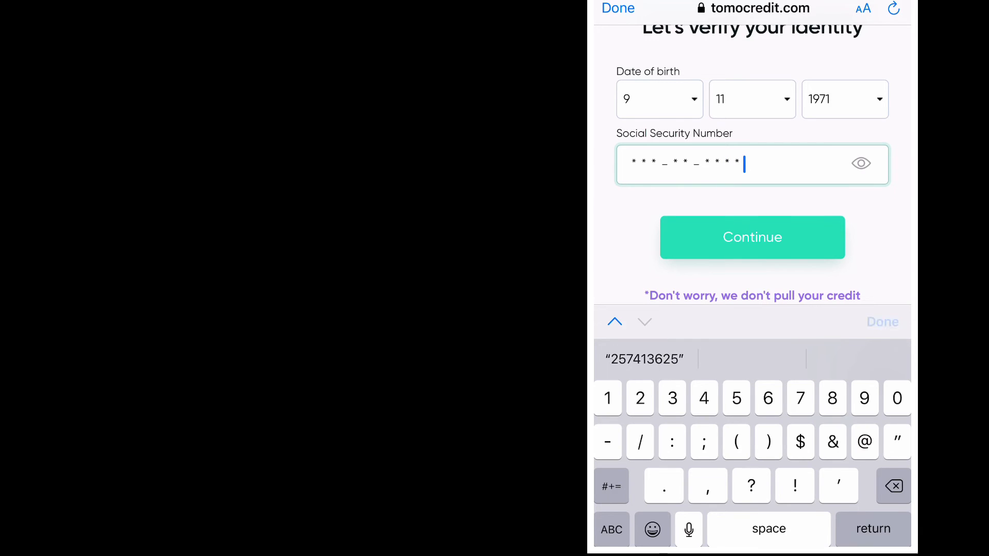
pyautogui.click(882, 321)
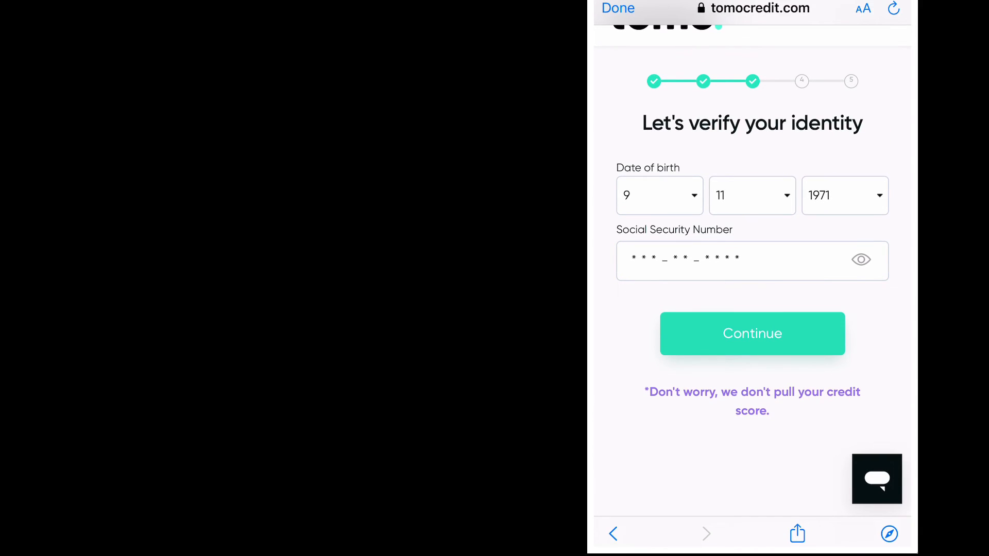
pyautogui.click(752, 333)
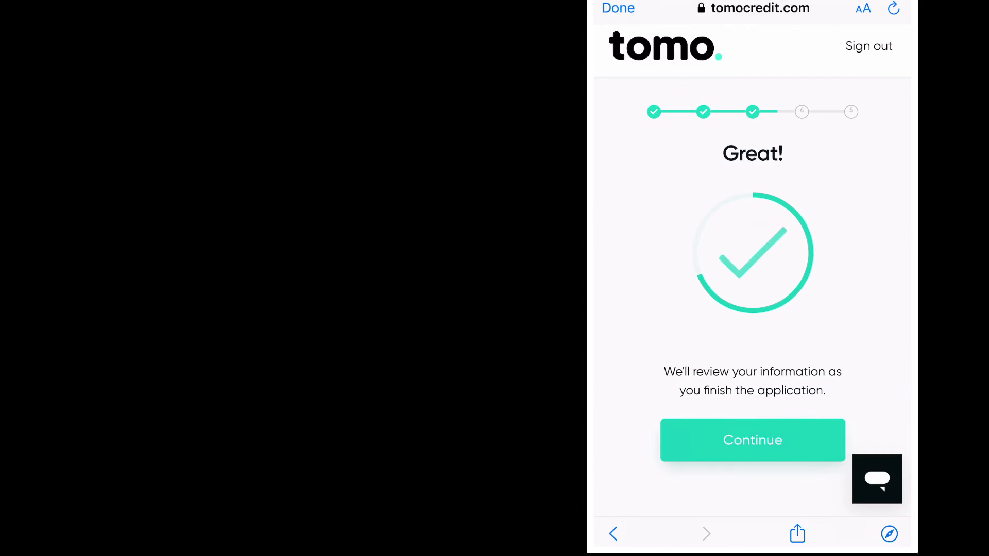
# Step: Continue past the confirmation and add an account to reach Find your banks
pyautogui.click(752, 440)
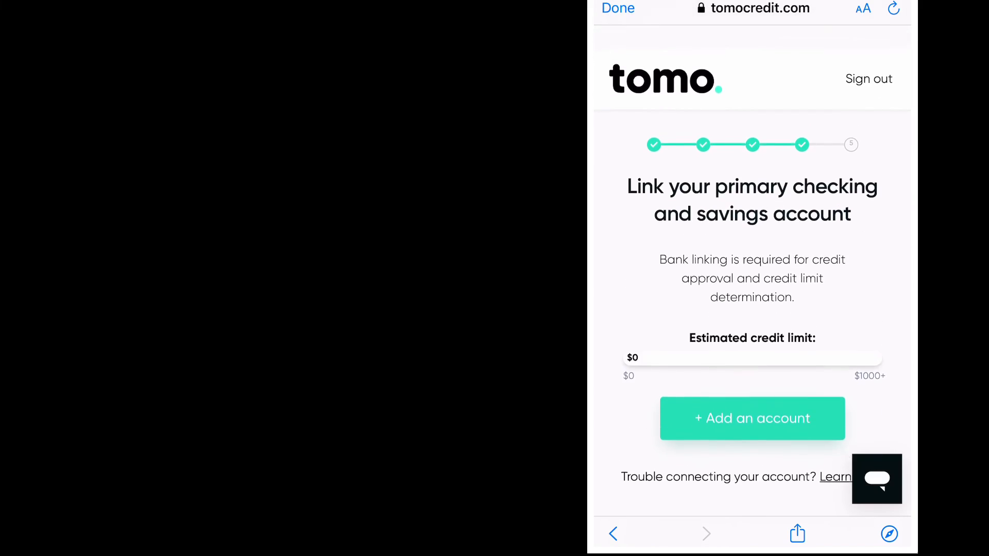
pyautogui.scroll(3)
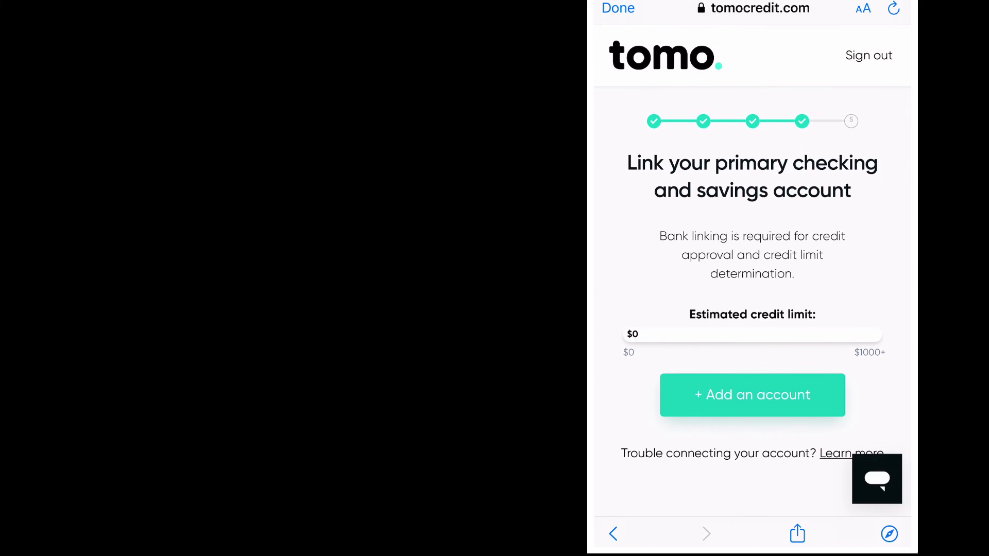
pyautogui.click(752, 395)
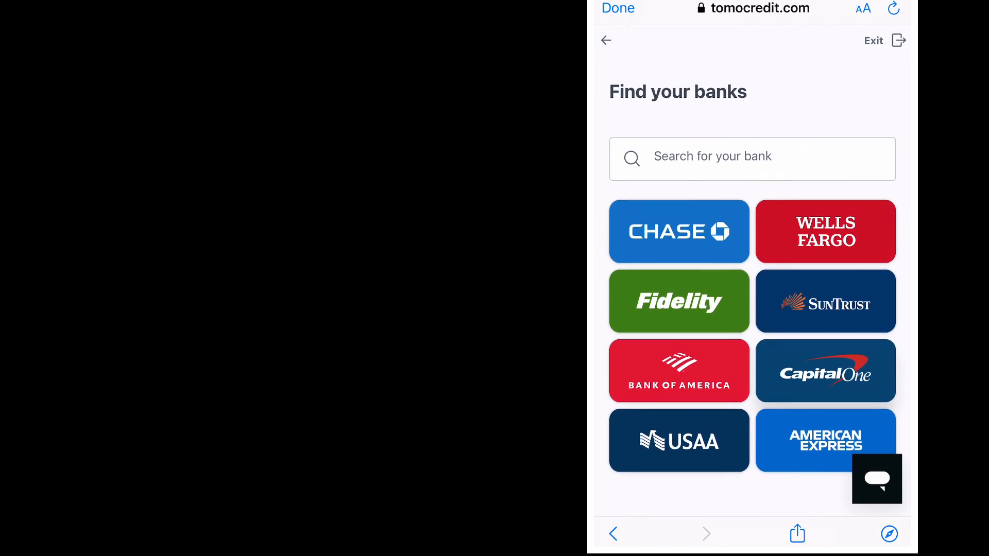